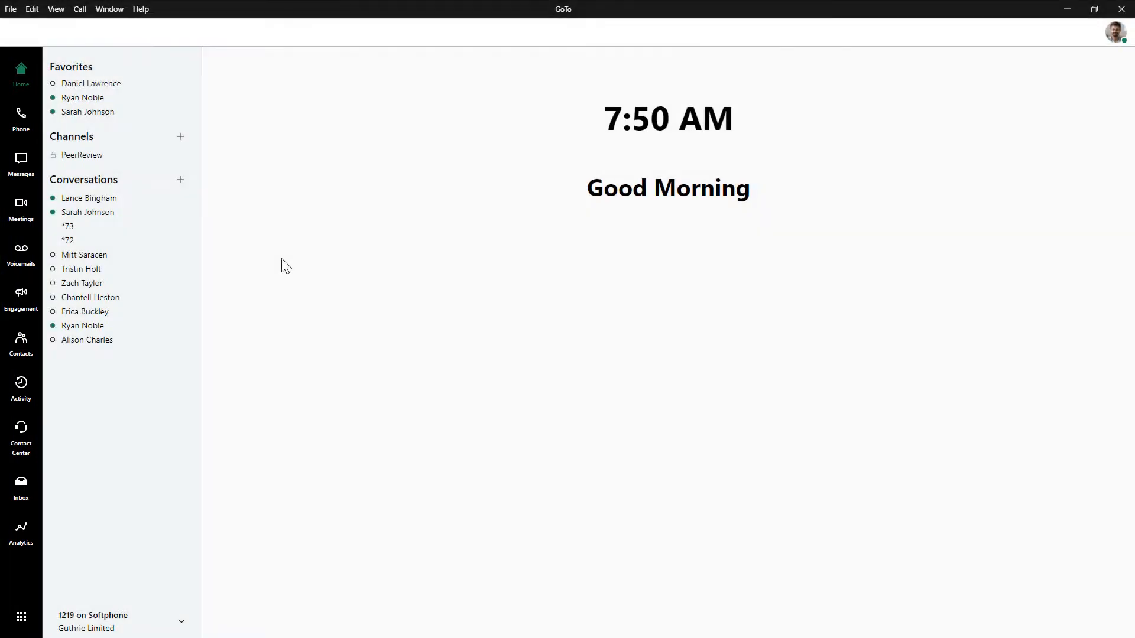
Step: Open Meetings to view the upcoming Budget Review meeting and its invitation
{"action": "left_click", "coordinate": [22, 207]}
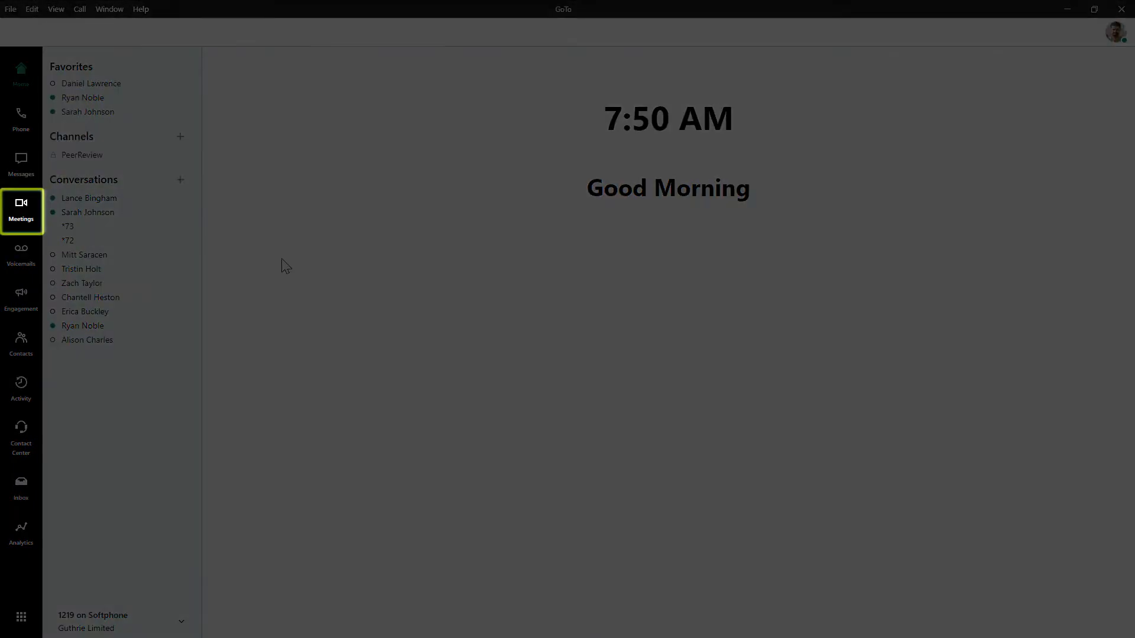
{"action": "left_click", "coordinate": [21, 208]}
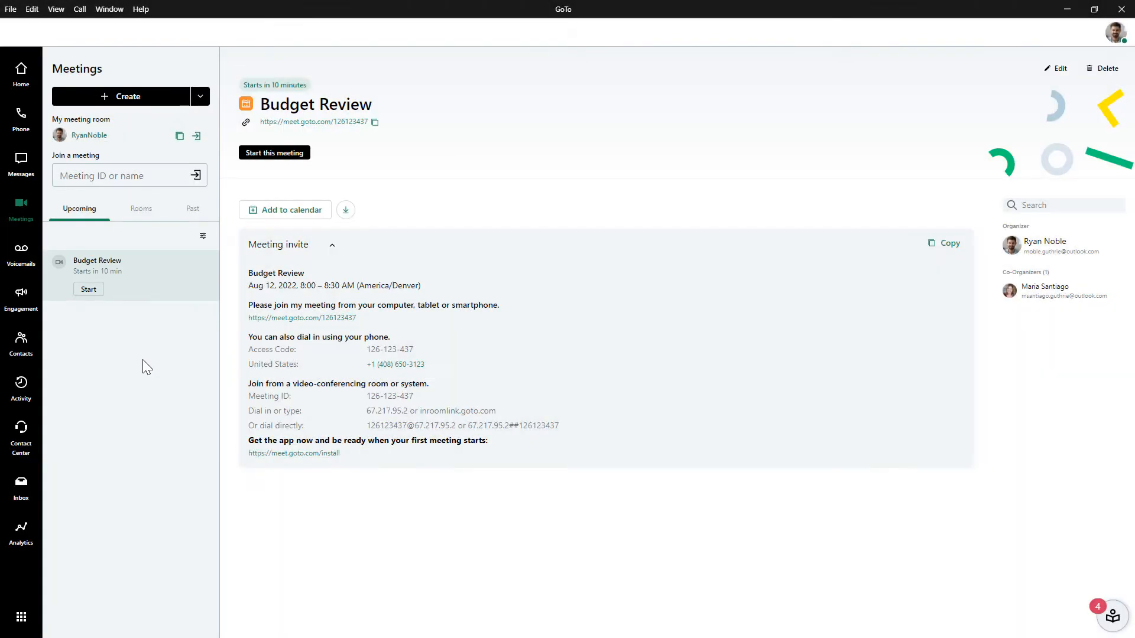
Step: Switch Upcoming meetings to list view, grouped by date through Thursday, August 18th
{"action": "left_click", "coordinate": [203, 237]}
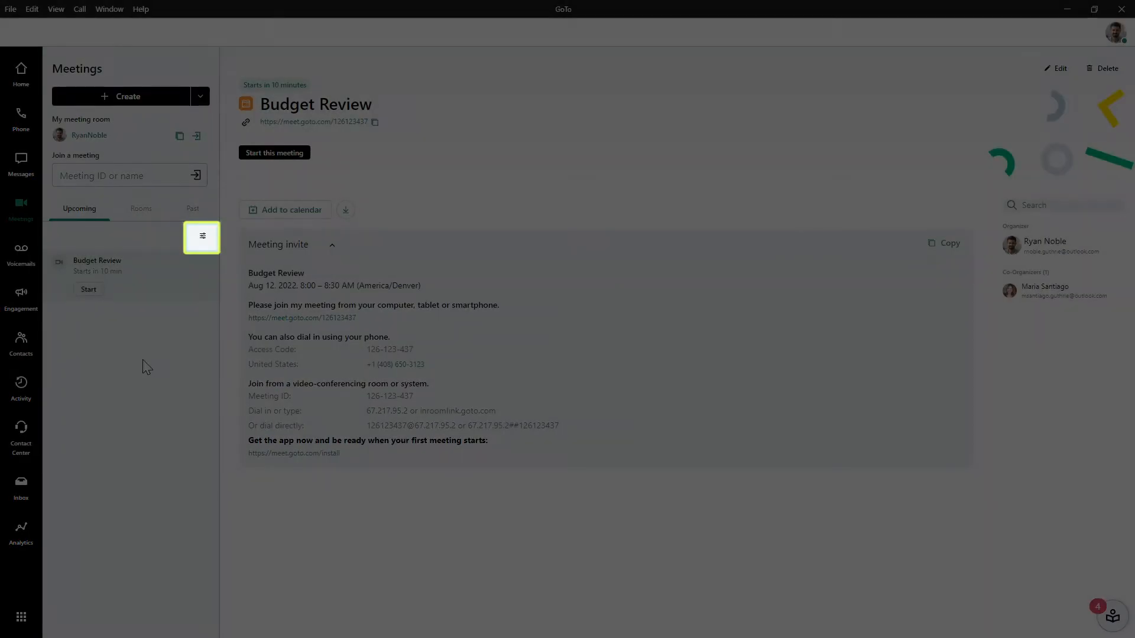
{"action": "left_click", "coordinate": [203, 238]}
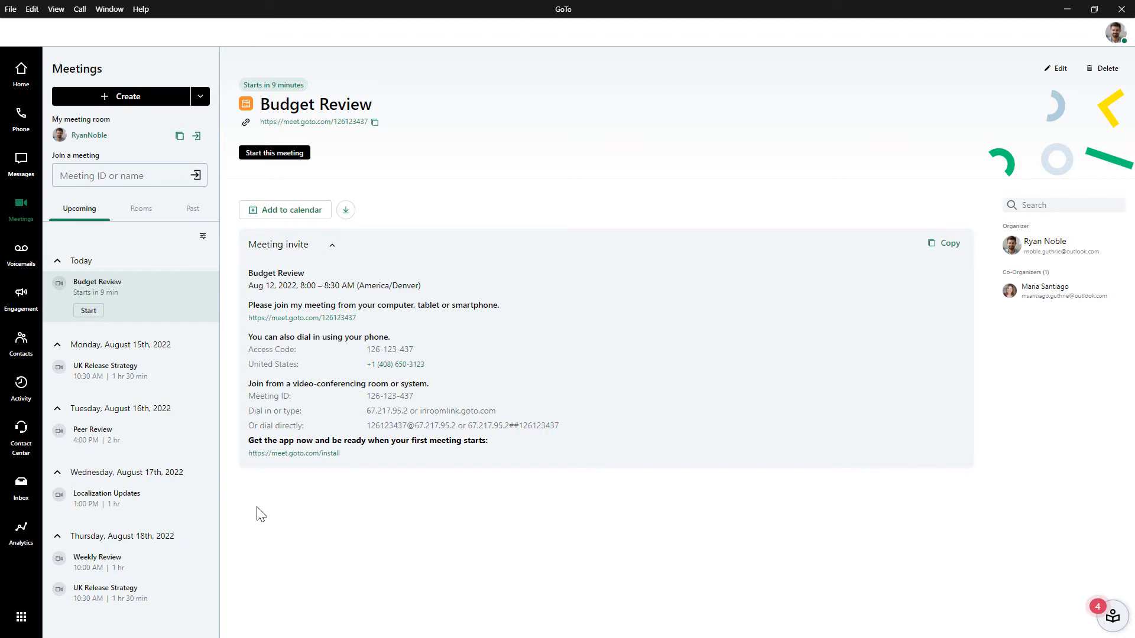
{"action": "mouse_move", "coordinate": [139, 392]}
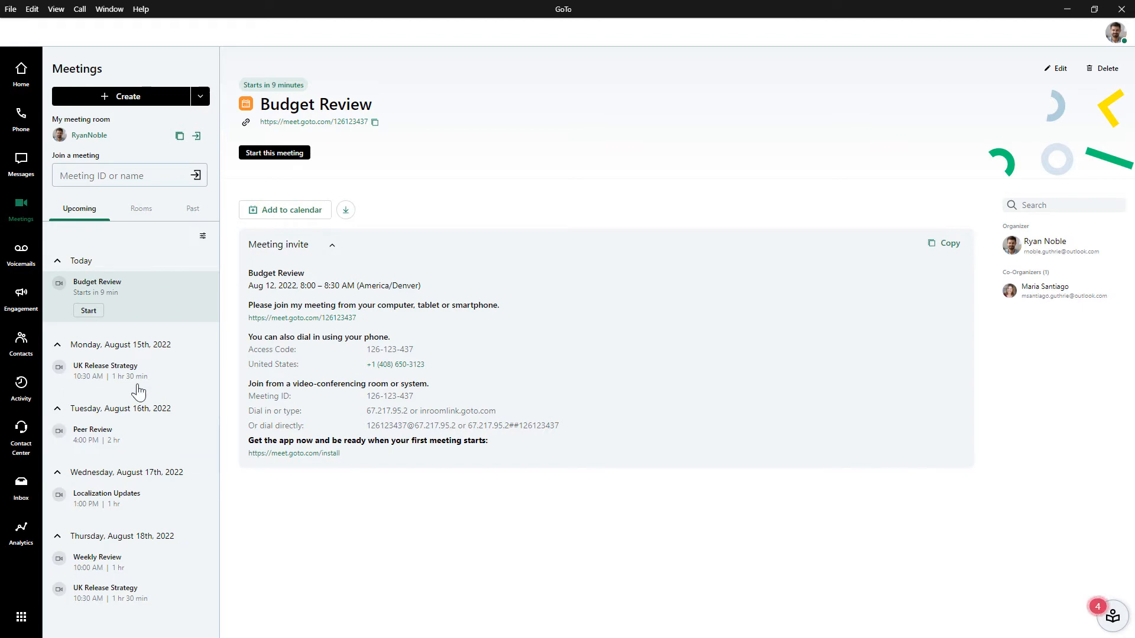
Step: View the August 15th UK Release Strategy dial-in details and show the account menu
{"action": "left_click", "coordinate": [105, 371]}
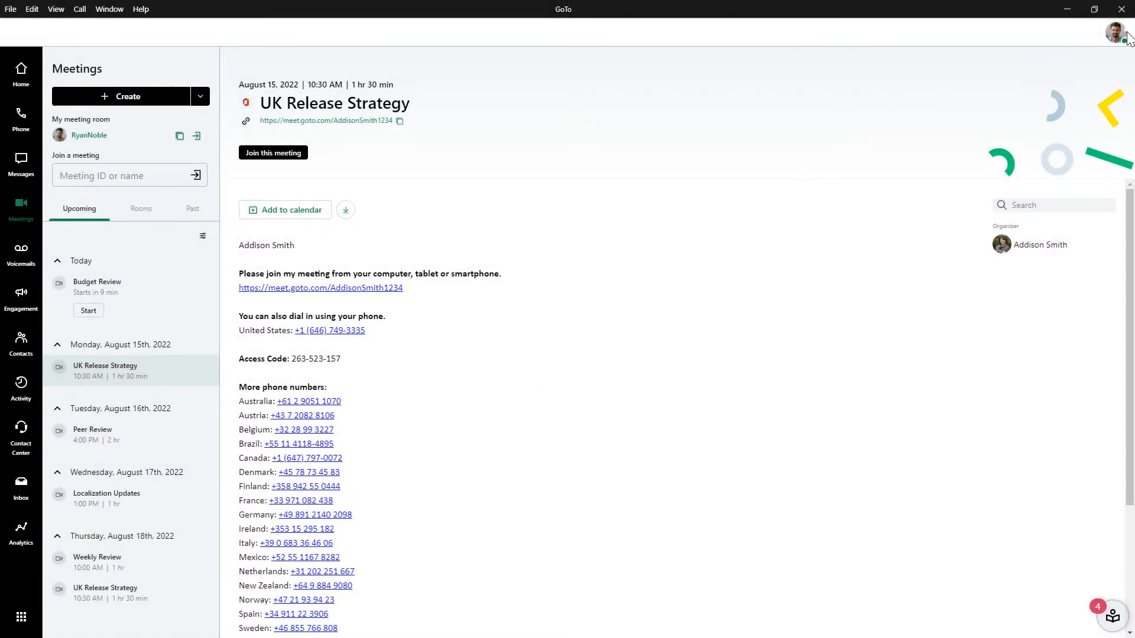
{"action": "left_click", "coordinate": [1117, 32]}
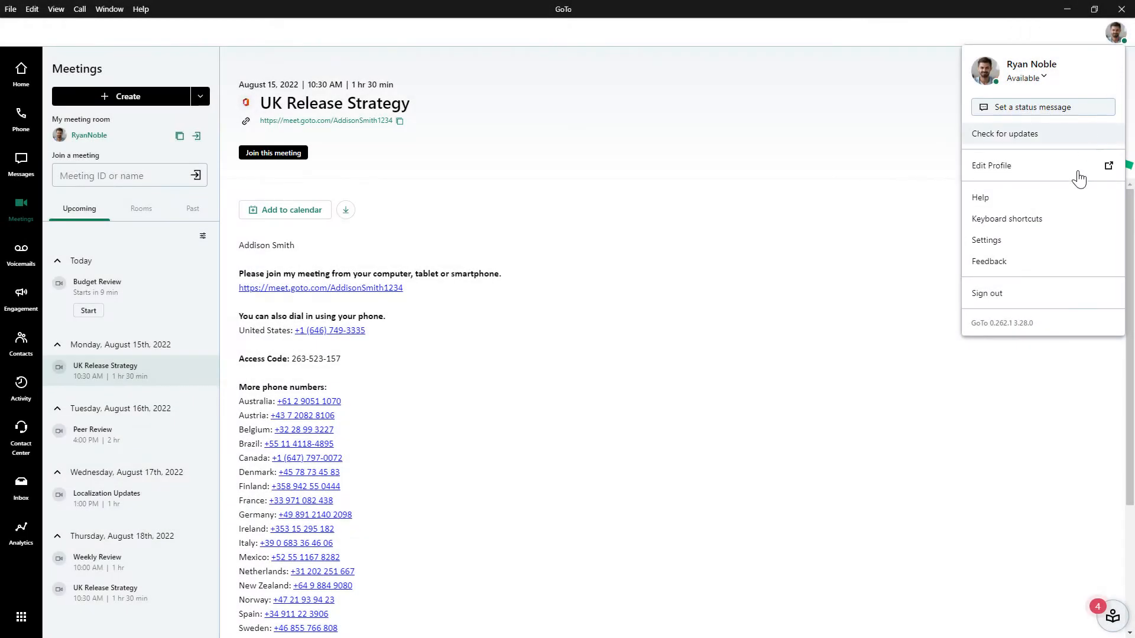
Step: View Notifications settings, then return to Meetings for the Budget Review reminder
{"action": "left_click", "coordinate": [986, 240]}
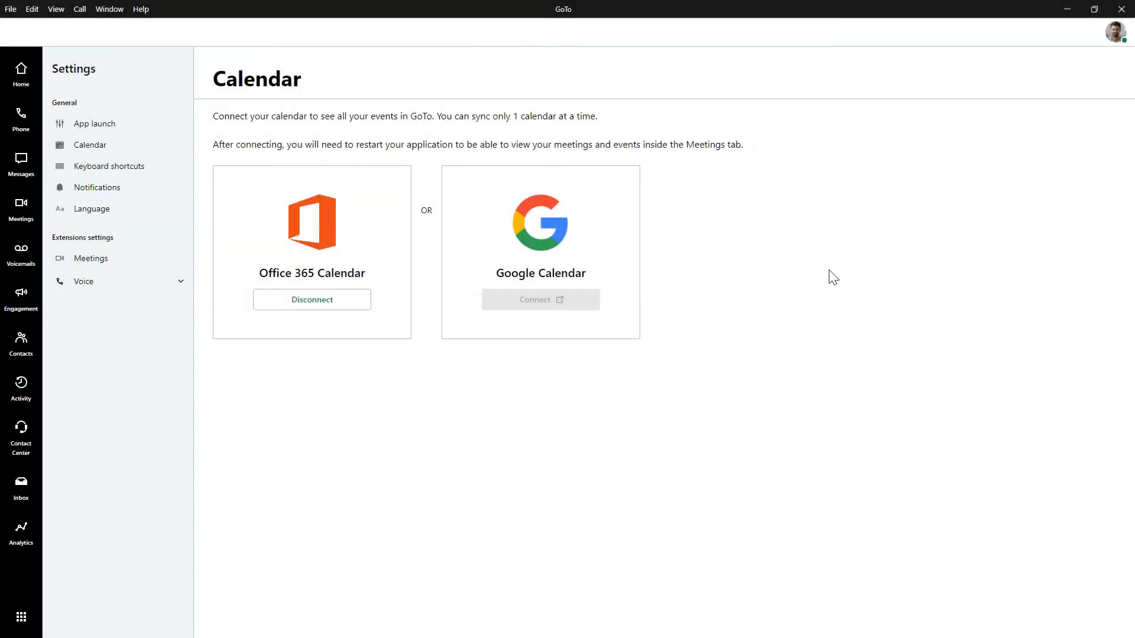
{"action": "left_click", "coordinate": [95, 188]}
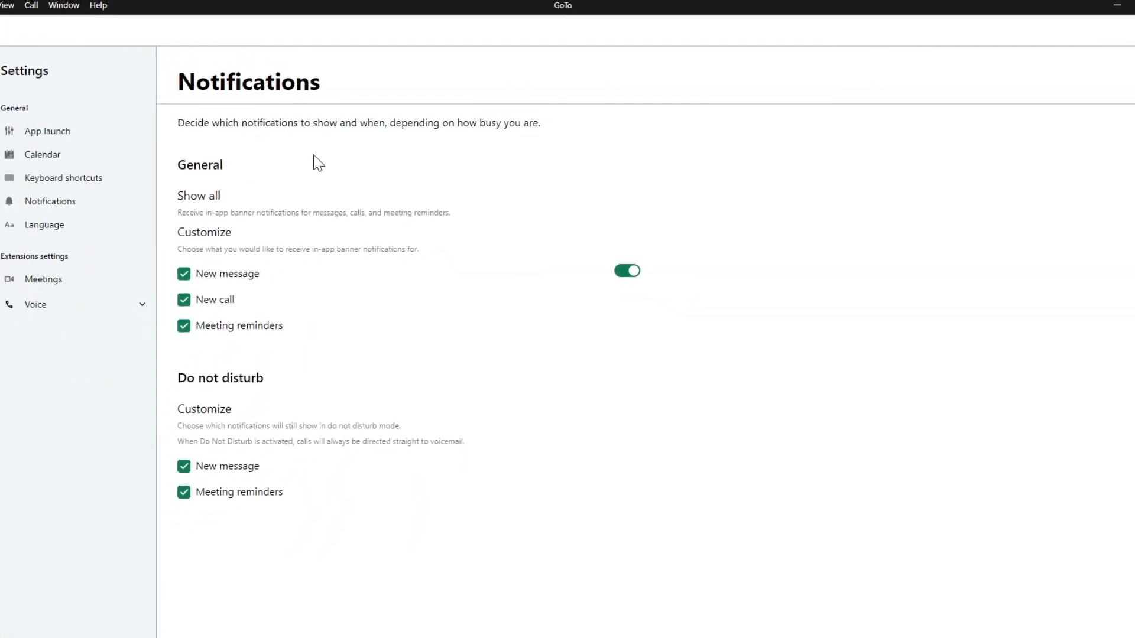
{"action": "left_click", "coordinate": [22, 207]}
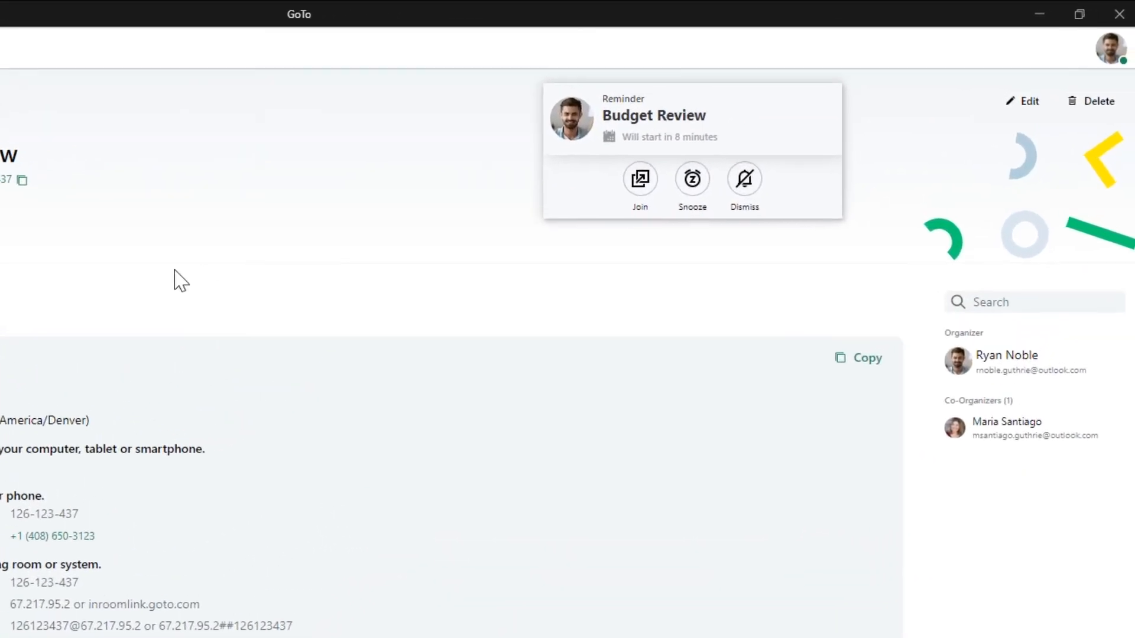
Step: Join Budget Review from its reminder, reaching the camera and computer audio preview
{"action": "left_click", "coordinate": [691, 178]}
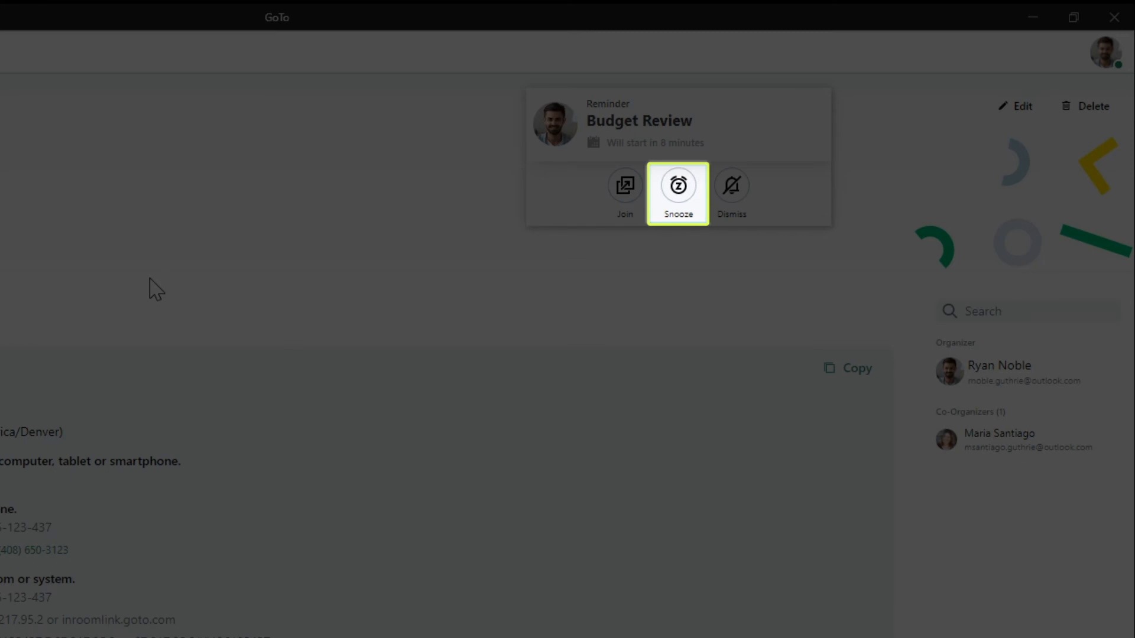
{"action": "mouse_move", "coordinate": [730, 185]}
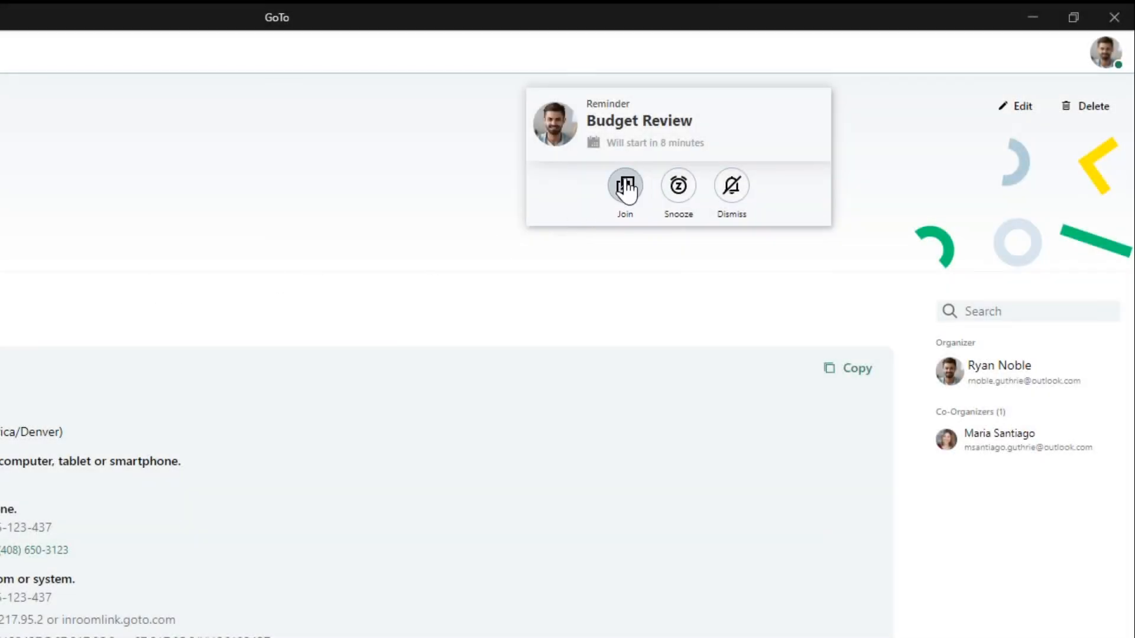
{"action": "left_click", "coordinate": [624, 185]}
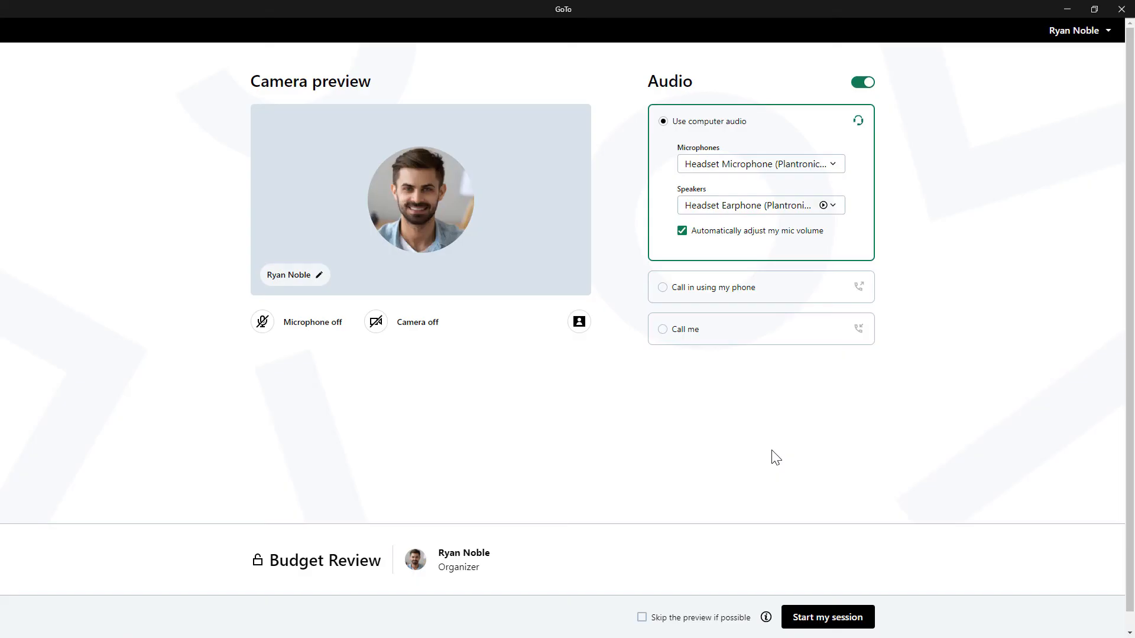